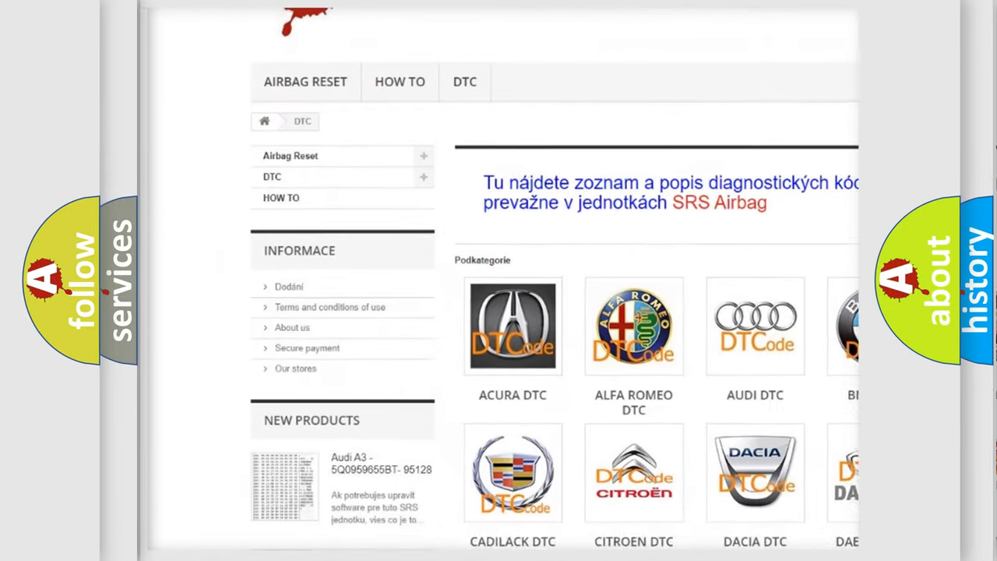
{"action": "scroll", "scroll_direction": "down", "scroll_amount": 3}
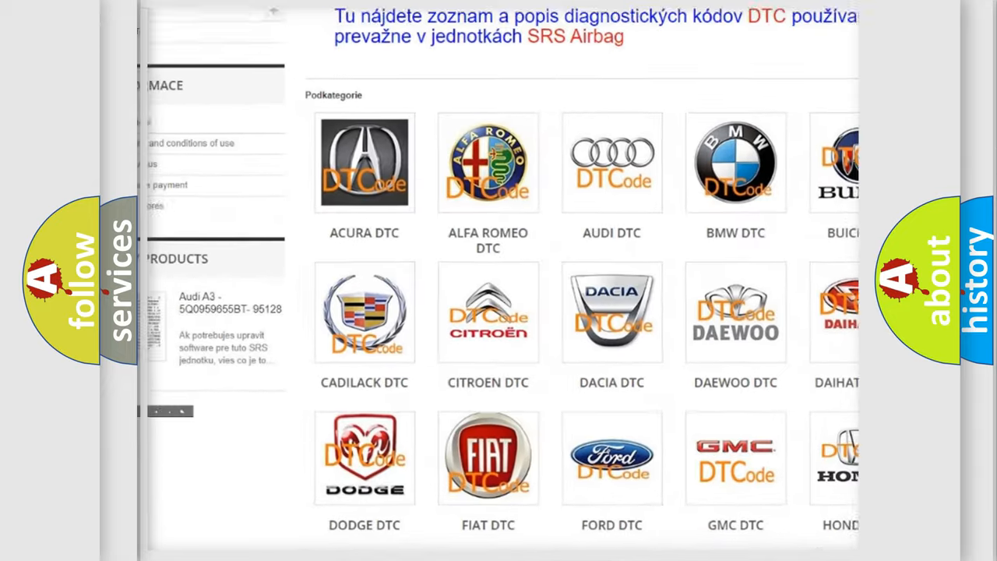
{"action": "scroll", "scroll_direction": "down", "scroll_amount": 3}
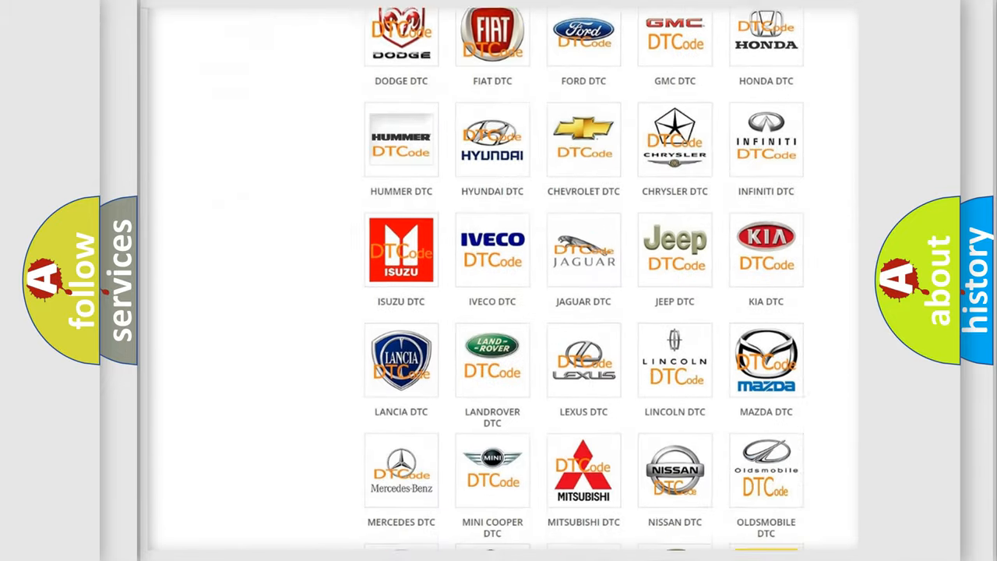
{"action": "scroll", "scroll_direction": "down", "scroll_amount": 3}
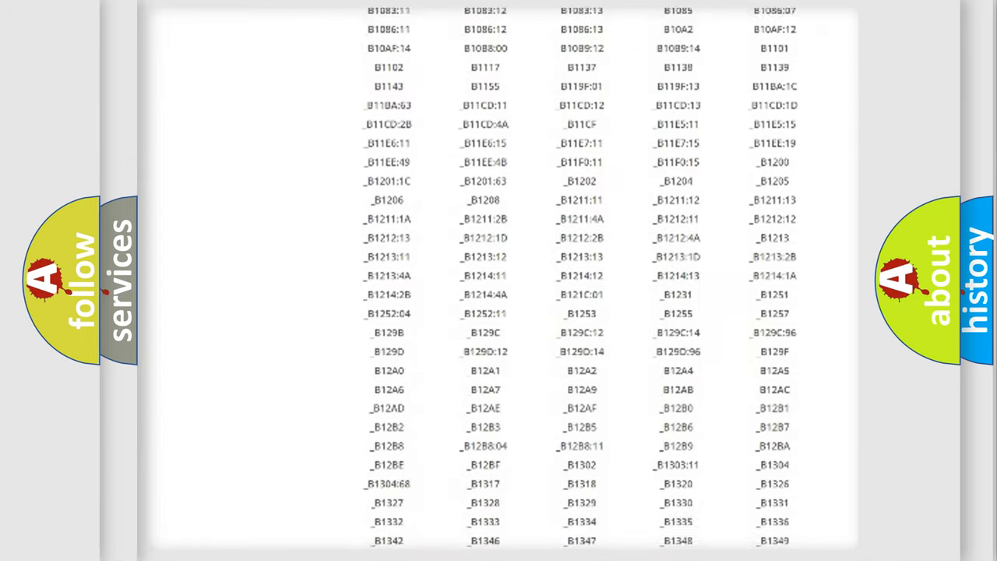
{"action": "scroll", "scroll_direction": "down", "scroll_amount": 3}
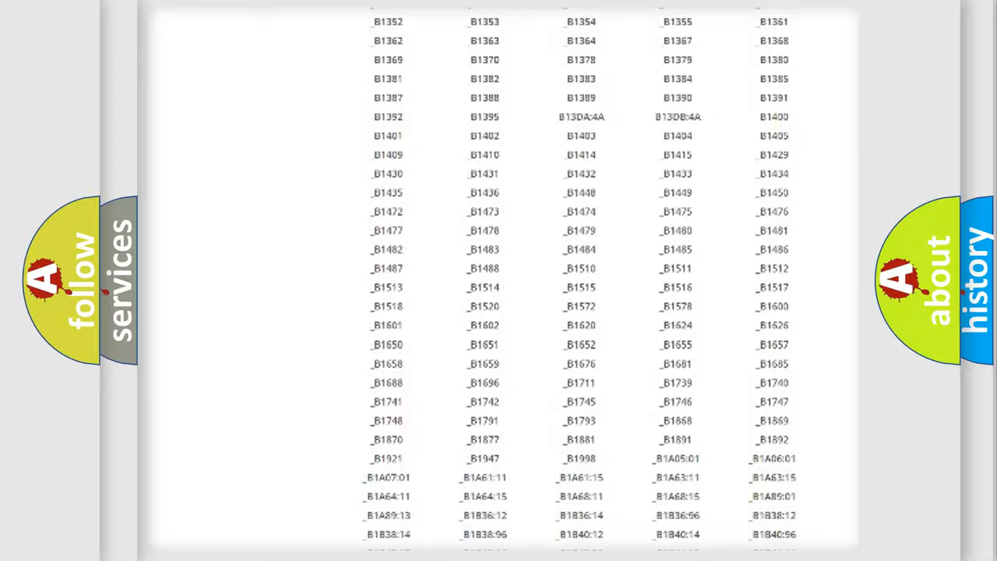